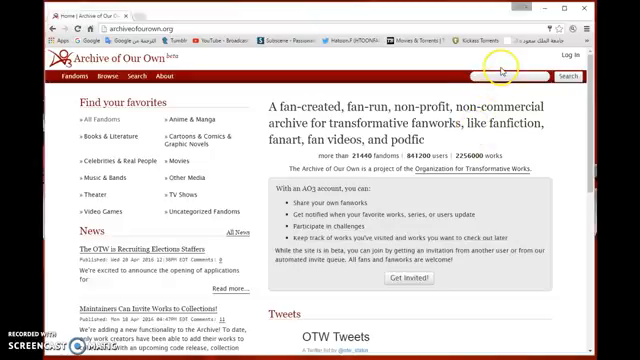
Step: Search the archive for 'poetry' and reach the advanced Work Search form
{"action": "type", "text": "poetry"}
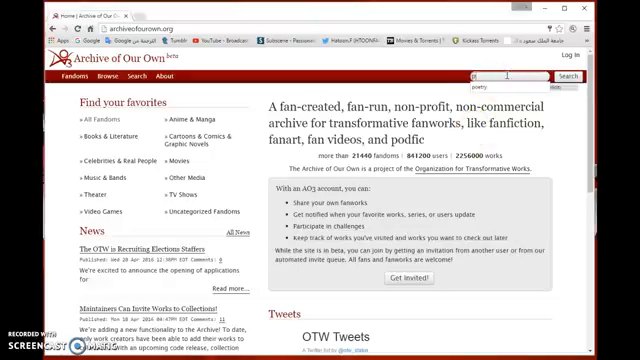
{"action": "type", "text": "poetry"}
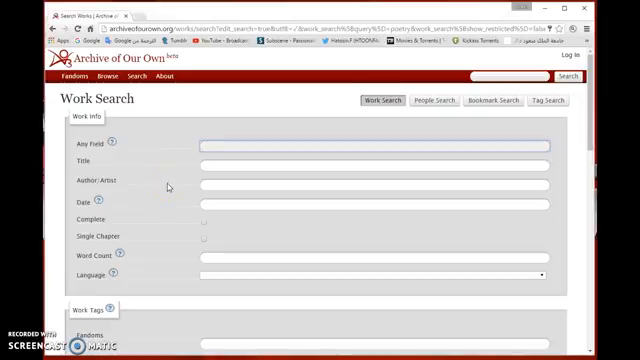
{"action": "mouse_move", "coordinate": [245, 180]}
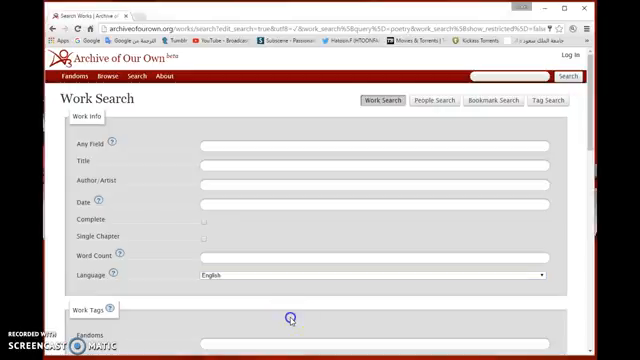
Step: Add the Supernatural fandom and set the rating to General Audiences
{"action": "scroll", "scroll_direction": "down", "scroll_amount": 3}
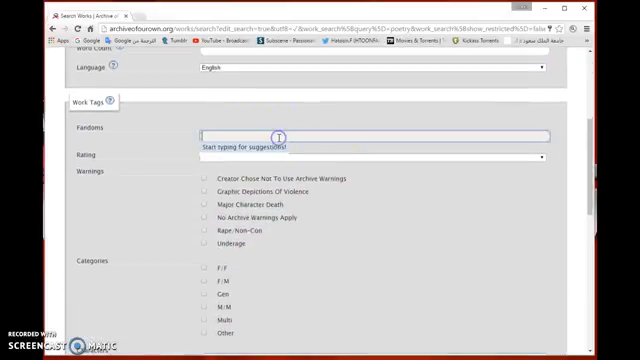
{"action": "type", "text": "supernatural"}
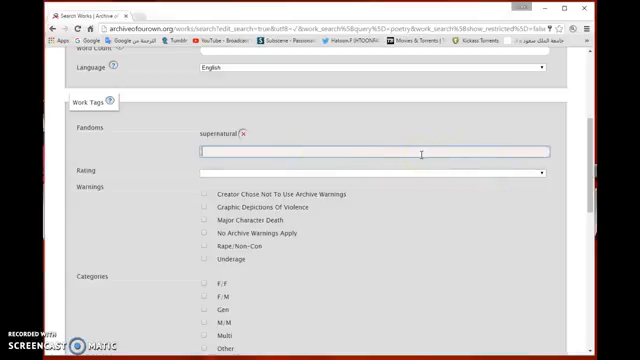
{"action": "mouse_move", "coordinate": [538, 182]}
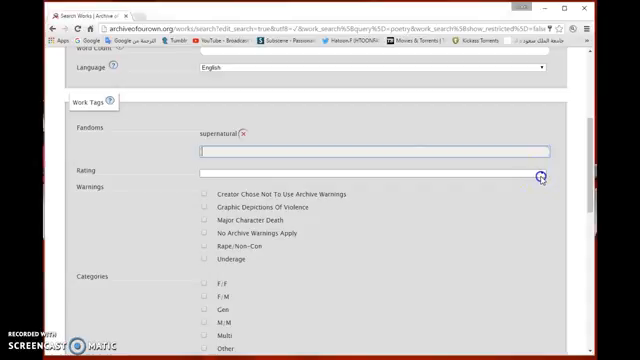
{"action": "left_click", "coordinate": [370, 171]}
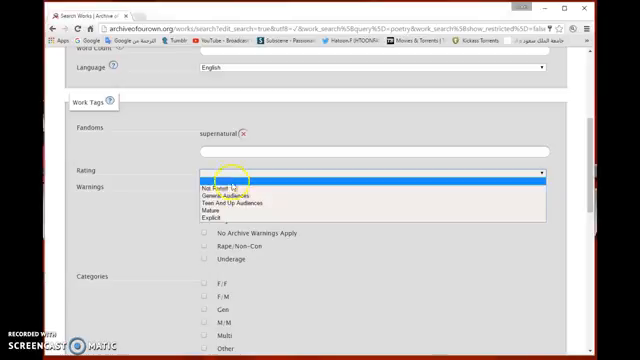
{"action": "mouse_move", "coordinate": [235, 192]}
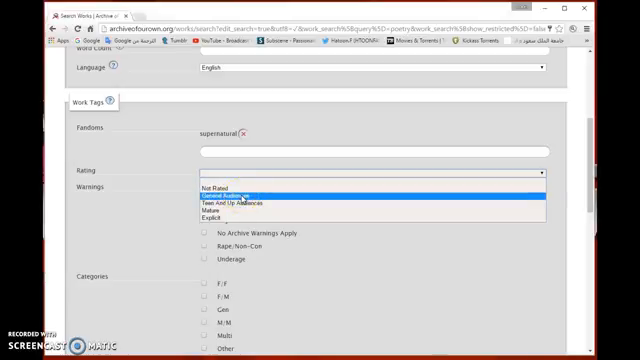
{"action": "left_click", "coordinate": [235, 191]}
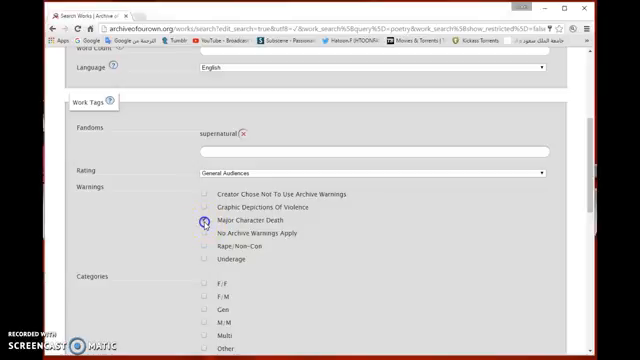
{"action": "mouse_move", "coordinate": [199, 191]}
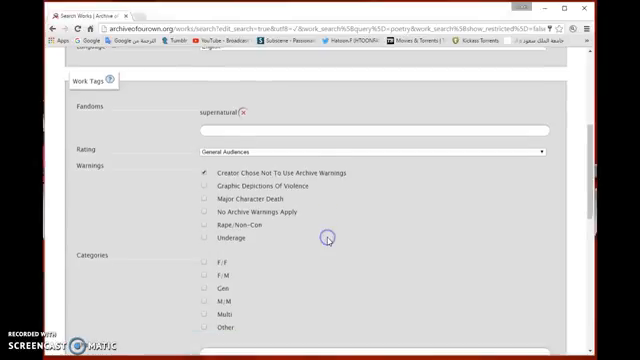
Step: Filter by Gen category, character Dean Winchester and additional tag poetry
{"action": "scroll", "scroll_direction": "down", "scroll_amount": 3}
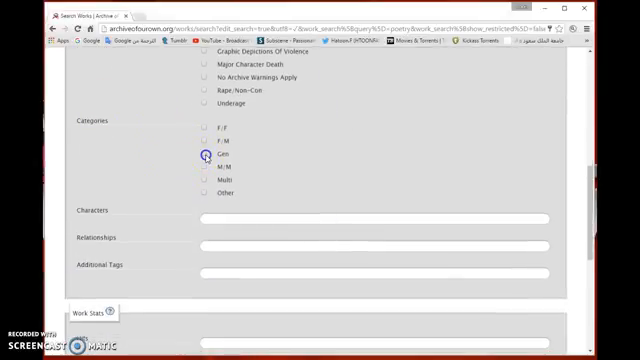
{"action": "left_click", "coordinate": [198, 155]}
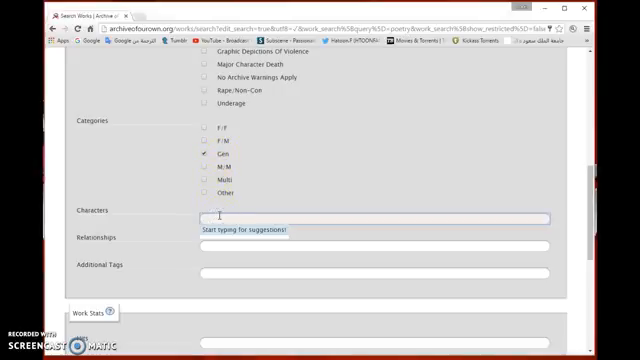
{"action": "type", "text": "dean winchester"}
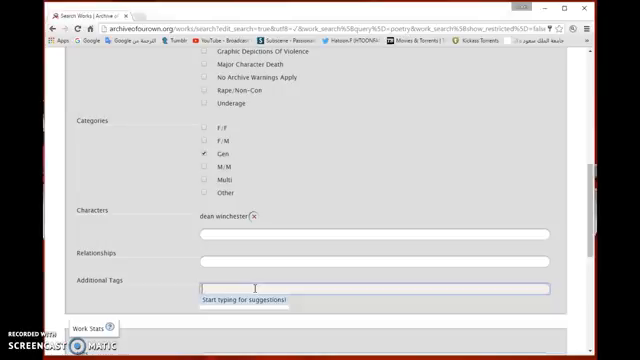
{"action": "type", "text": "poetry"}
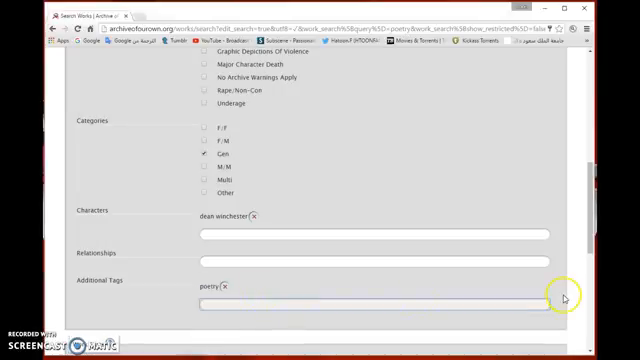
Step: Submit the filtered Work Search from the bottom of the form
{"action": "scroll", "scroll_direction": "down", "scroll_amount": 3}
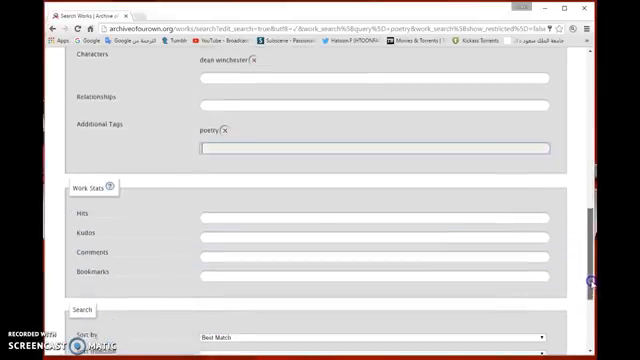
{"action": "scroll", "scroll_direction": "down", "scroll_amount": 3}
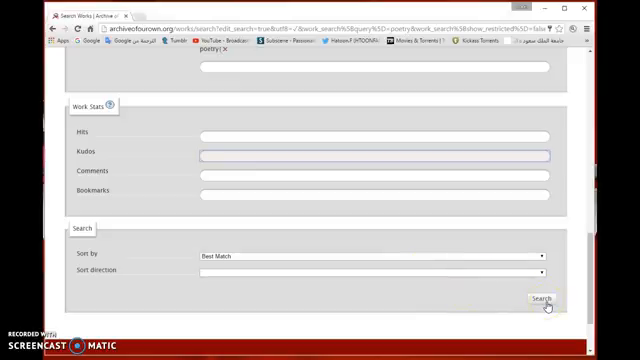
{"action": "left_click", "coordinate": [549, 300]}
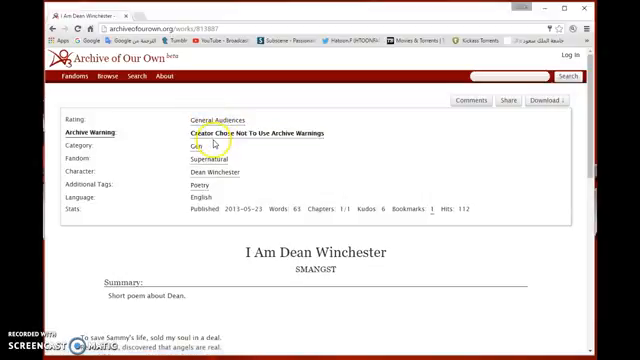
Step: Open the 'I Am Dean Winchester' result to view its tags, stats and summary
{"action": "double_click", "coordinate": [257, 132]}
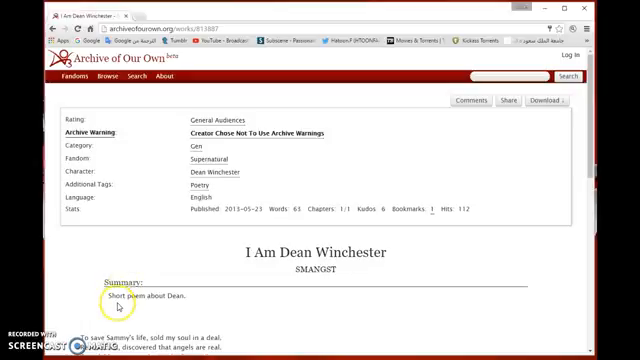
Step: Scroll below the poem to the Kudos button and its thank-you message
{"action": "scroll", "scroll_direction": "down", "scroll_amount": 3}
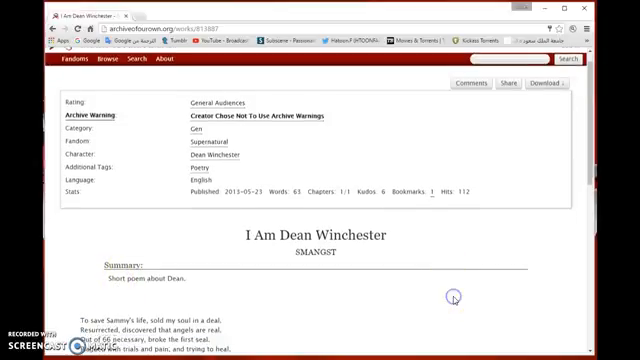
{"action": "scroll", "scroll_direction": "down", "scroll_amount": 3}
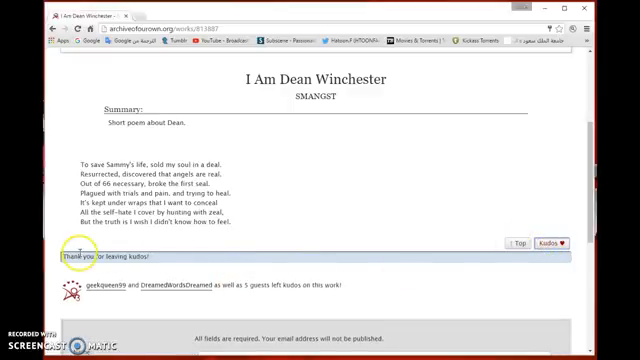
{"action": "scroll", "scroll_direction": "down", "scroll_amount": 3}
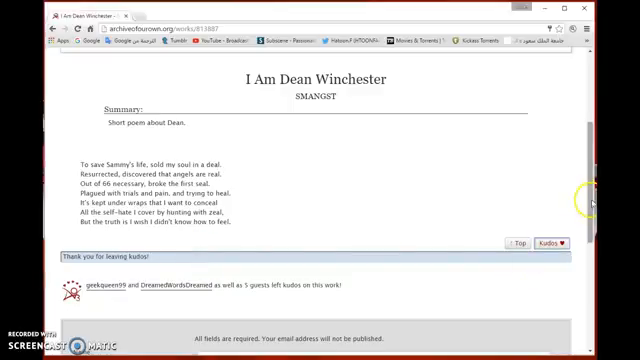
{"action": "scroll", "scroll_direction": "down", "scroll_amount": 3}
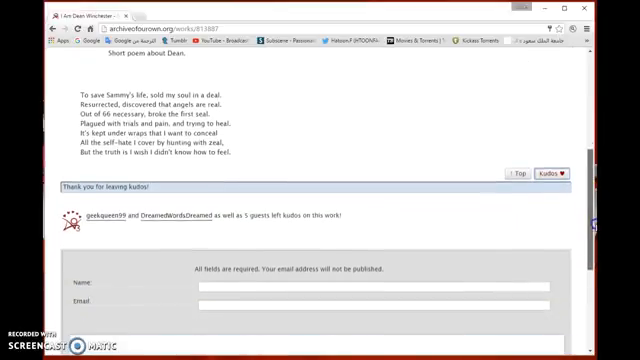
{"action": "scroll", "scroll_direction": "down", "scroll_amount": 3}
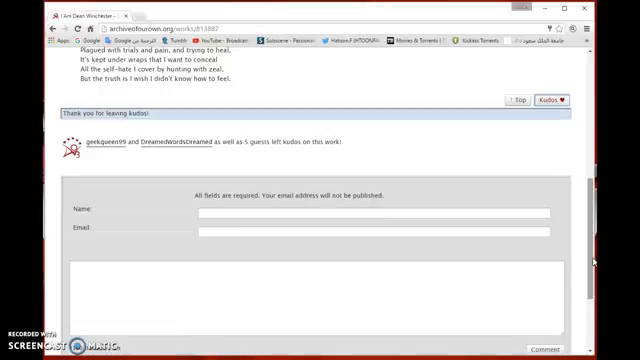
{"action": "scroll", "scroll_direction": "up", "scroll_amount": 3}
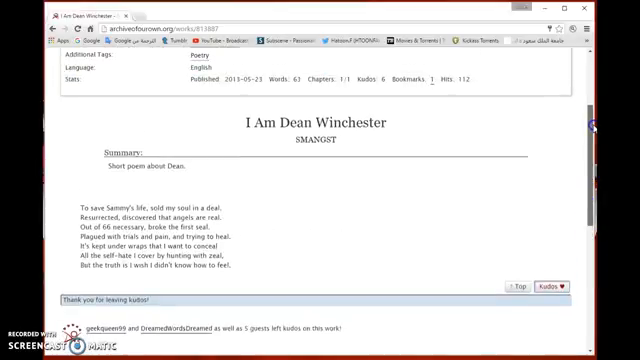
{"action": "scroll", "scroll_direction": "down", "scroll_amount": 3}
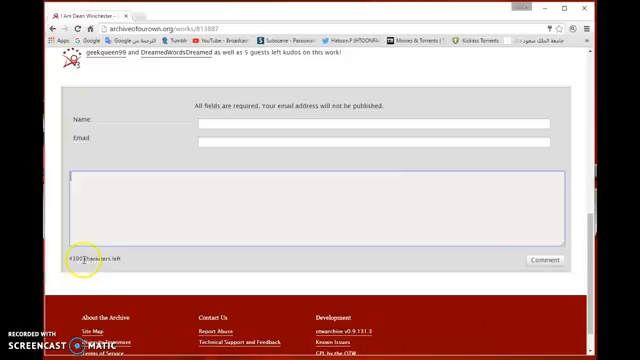
{"action": "mouse_move", "coordinate": [327, 267]}
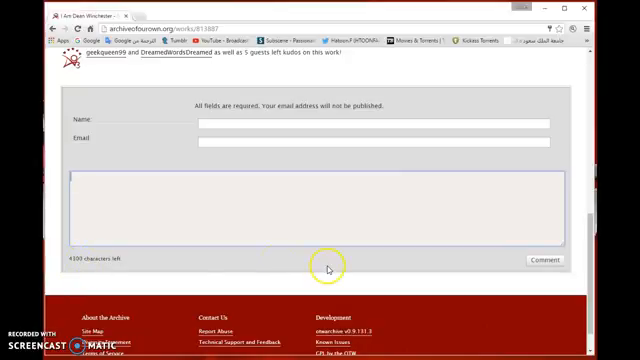
{"action": "mouse_move", "coordinate": [547, 262]}
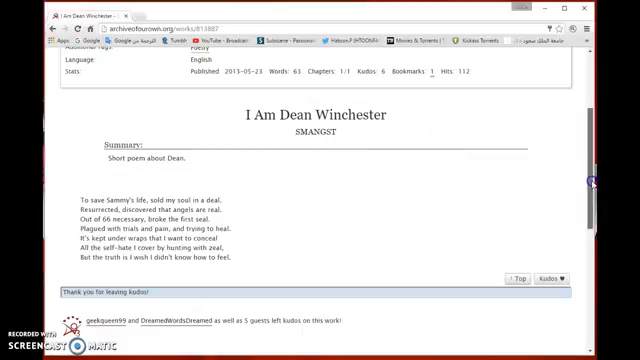
{"action": "scroll", "scroll_direction": "up", "scroll_amount": 3}
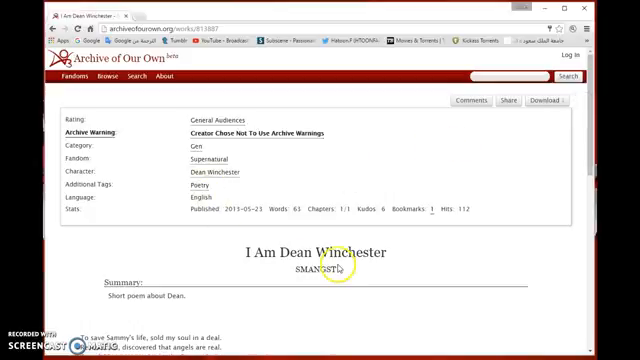
{"action": "mouse_move", "coordinate": [286, 282]}
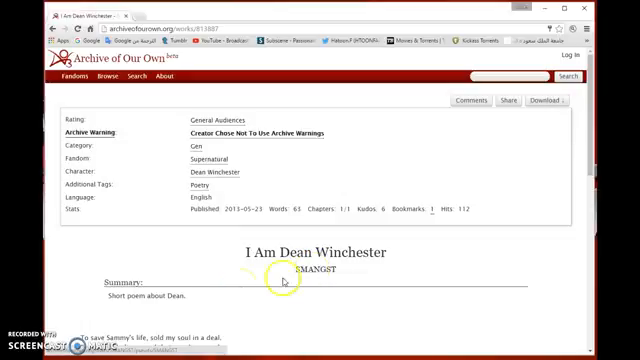